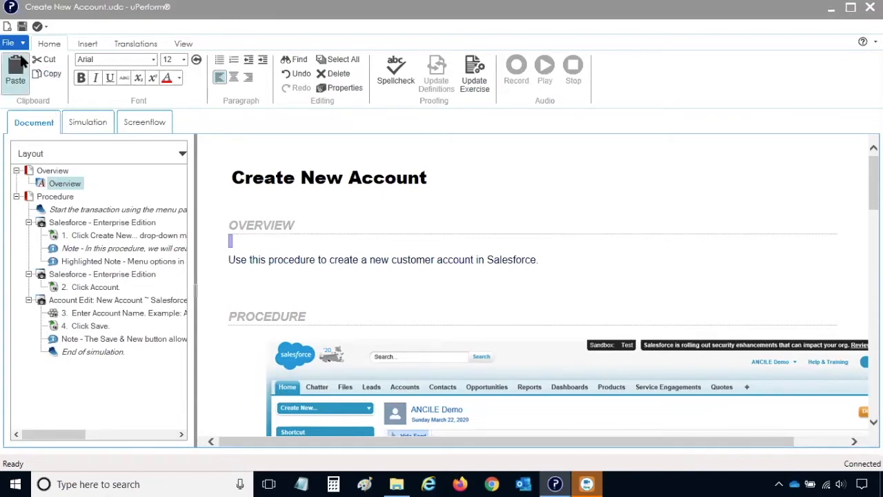
Show the Publish Current and Batch Publish choices from the File menu.
click(8, 43)
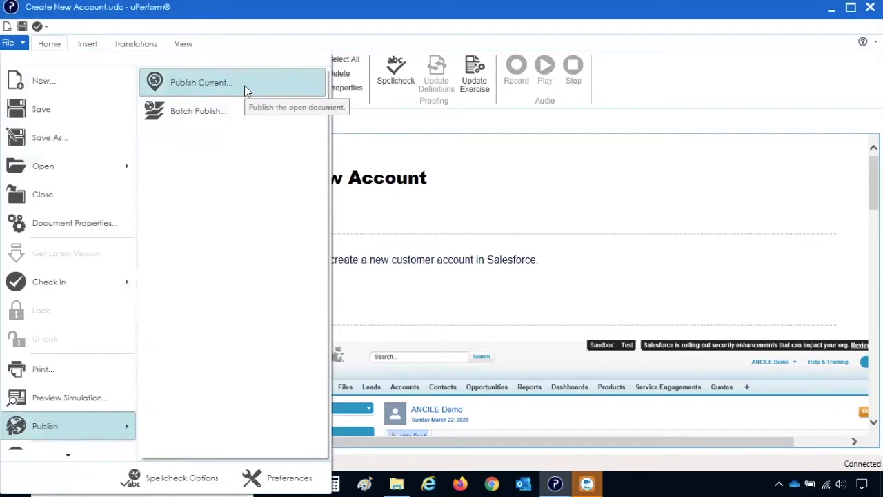
mouse_move(199, 110)
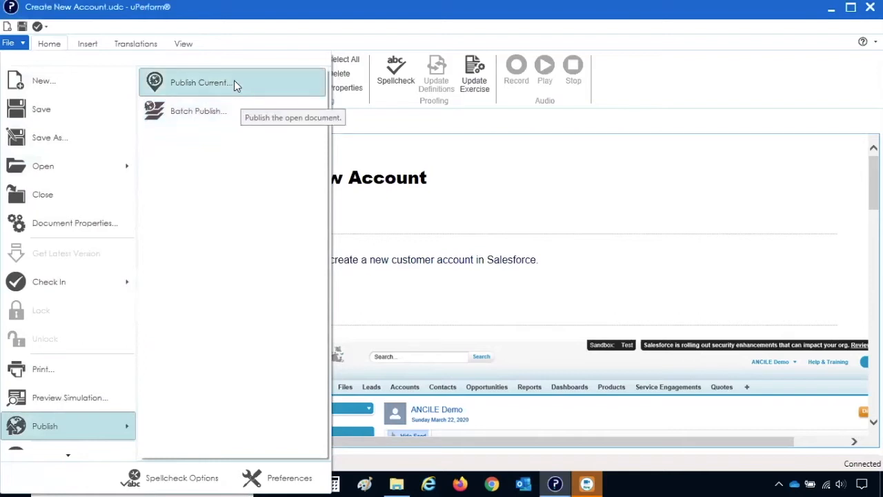
Choose Publish Current and tick the template so all Job Aid, Procedure Table and Simulation outputs are included.
click(201, 83)
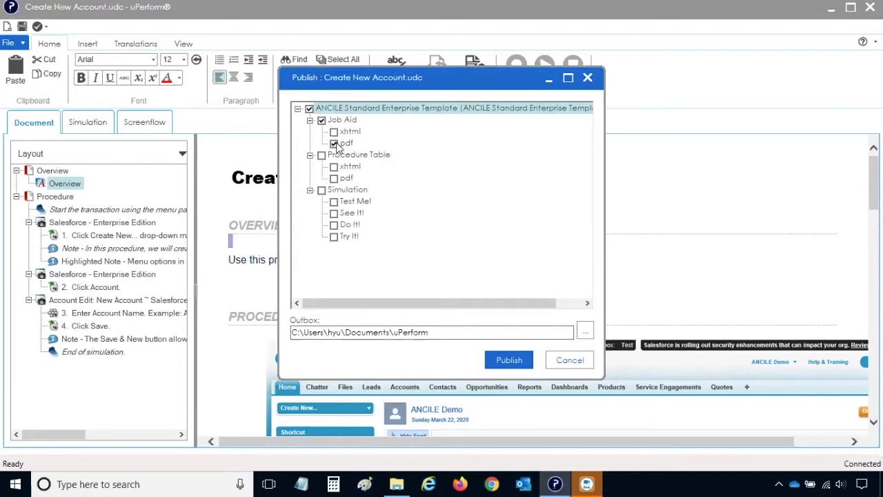
click(321, 190)
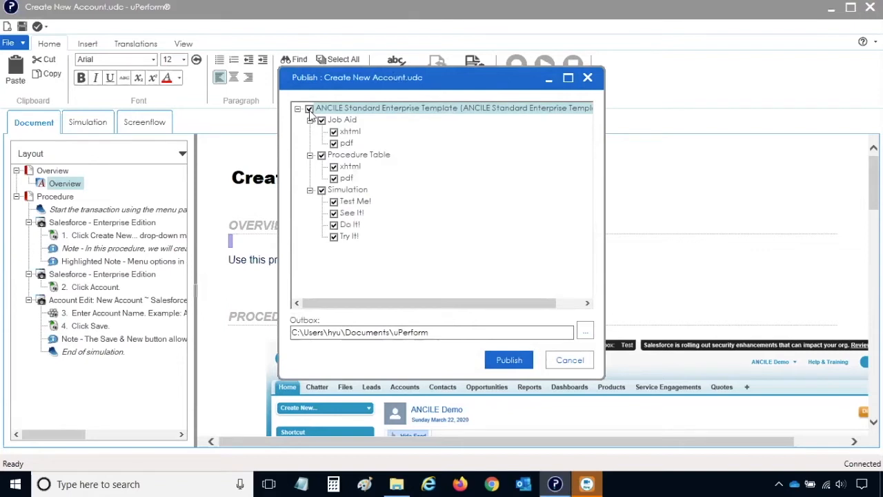
mouse_move(319, 238)
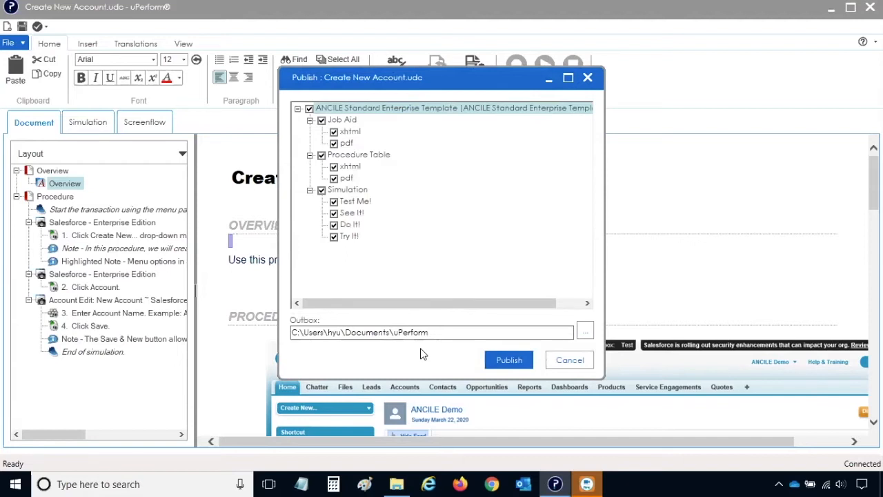
mouse_move(555, 354)
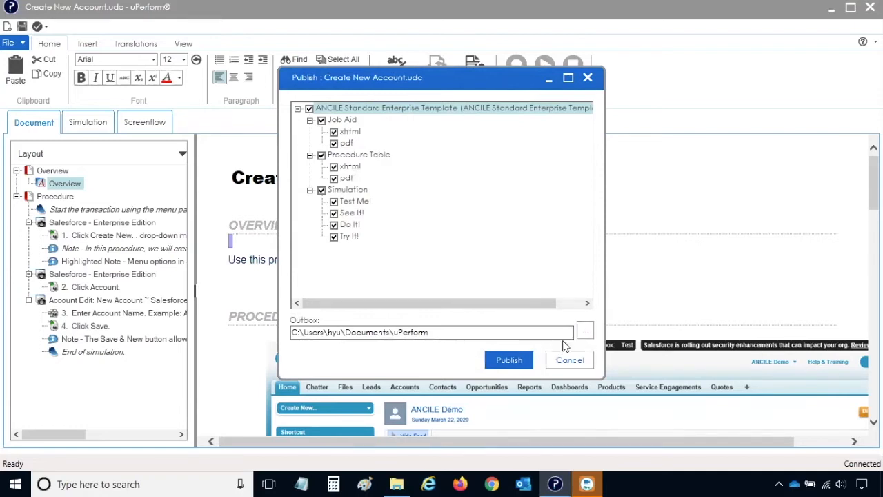
Publish Create New Account.udc to the chosen outputs and view the publishing summary.
click(508, 359)
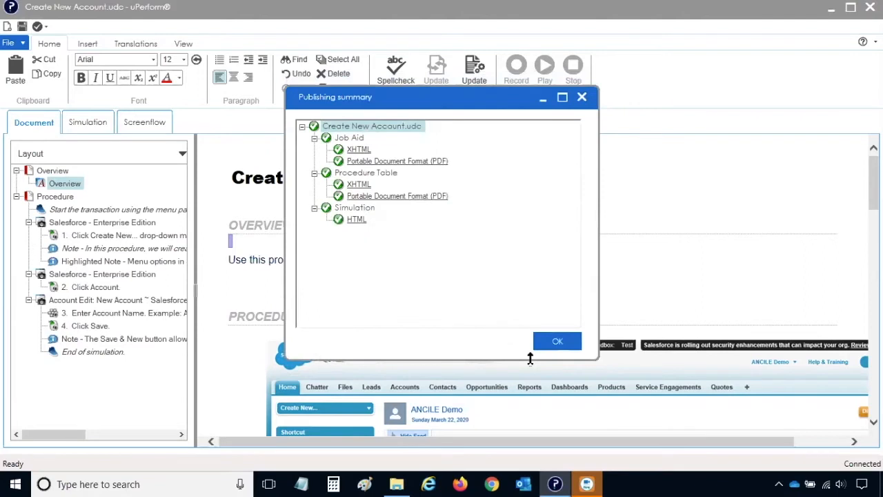
mouse_move(508, 330)
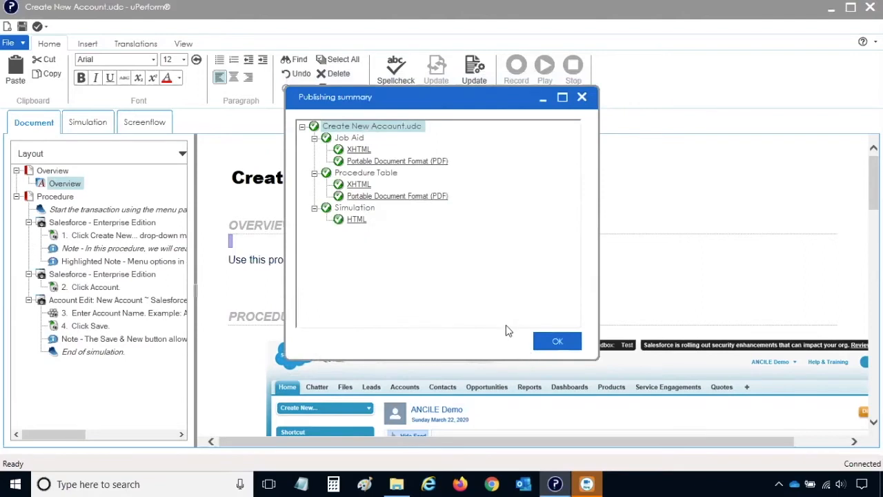
mouse_move(491, 298)
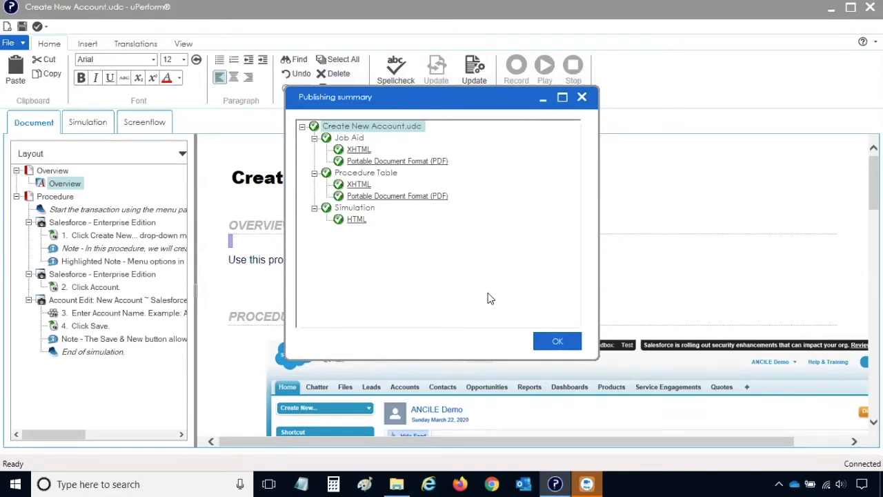
mouse_move(488, 295)
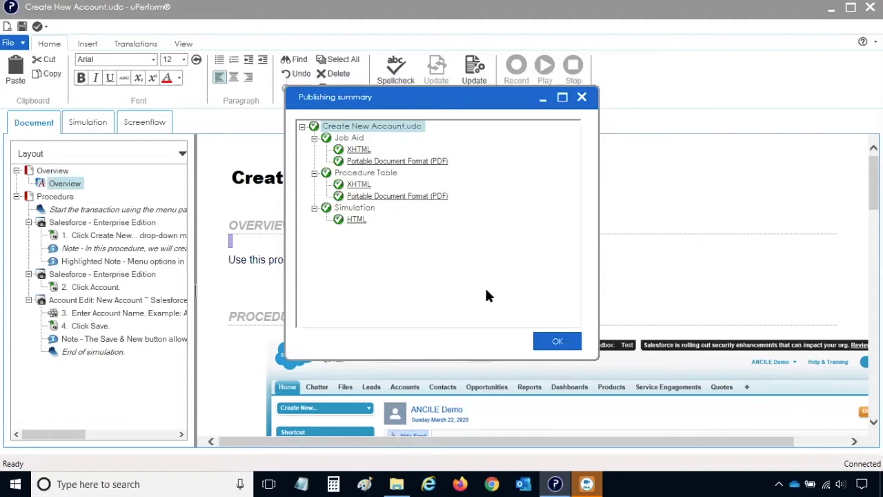
mouse_move(359, 152)
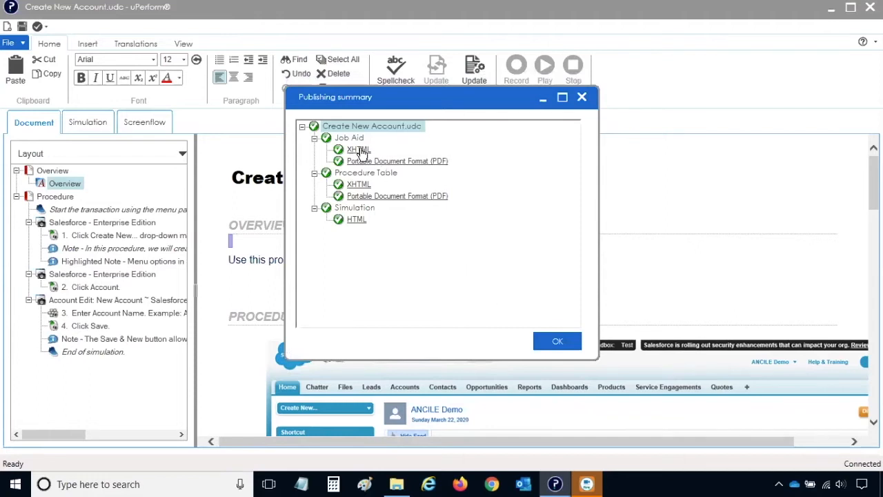
click(359, 149)
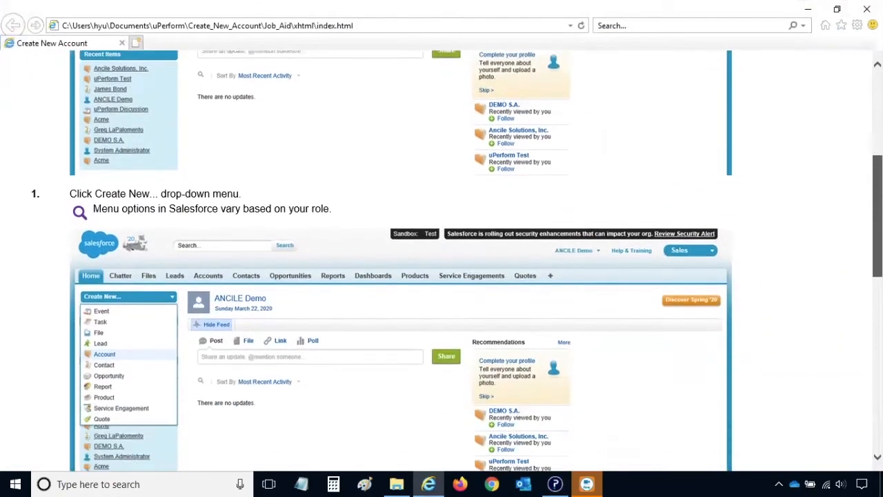
click(105, 354)
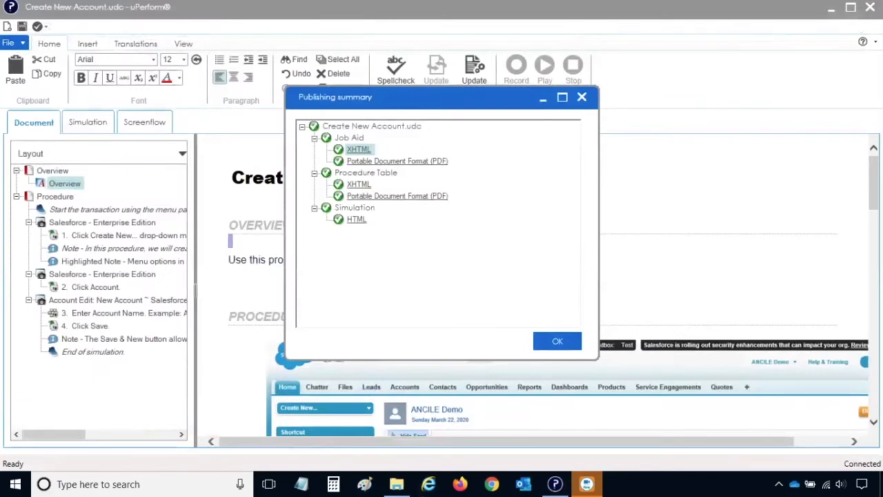
mouse_move(701, 309)
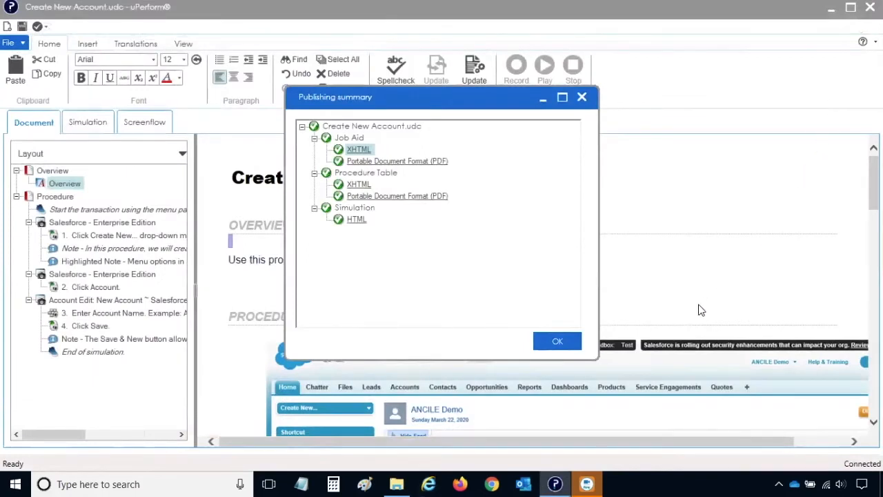
mouse_move(558, 341)
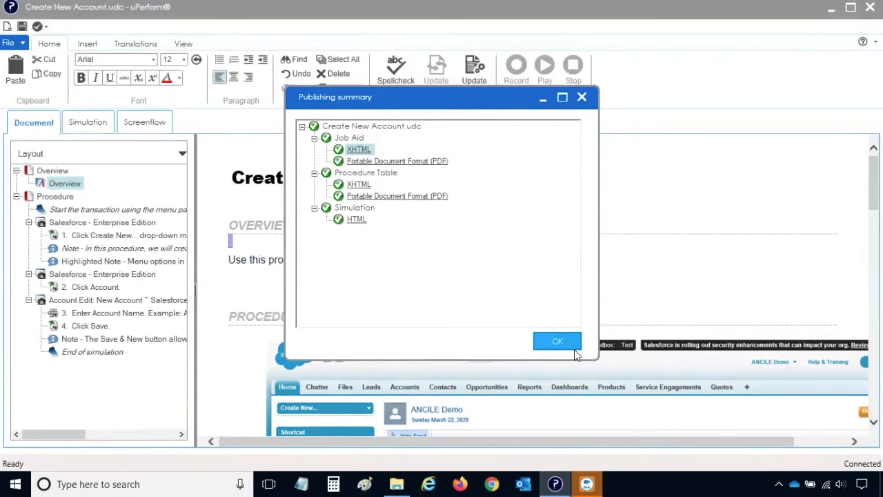
Dismiss the publishing summary to return to the Create New Account document.
click(557, 341)
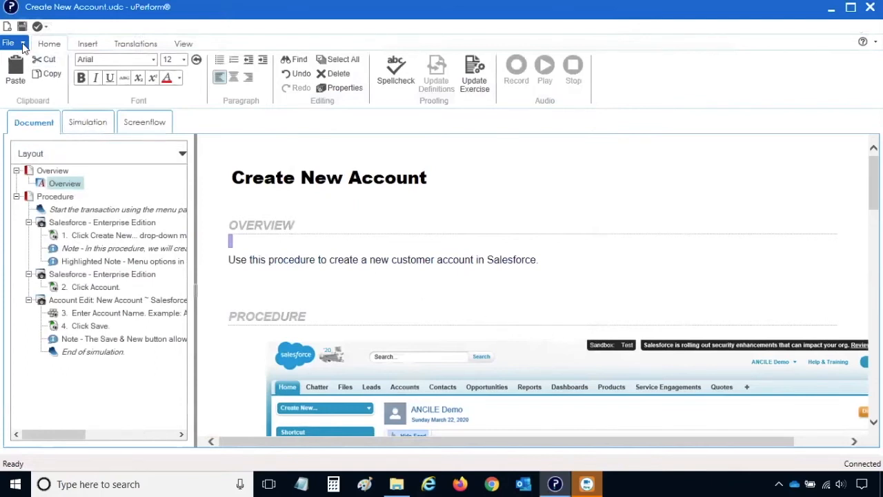
Reopen the Publish dialog for Create New Account.udc via File > Publish > Publish Current.
click(9, 42)
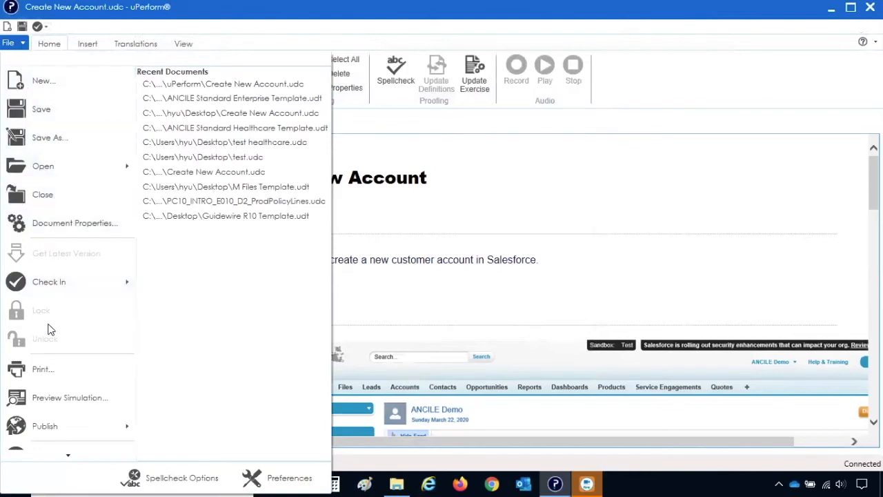
click(44, 425)
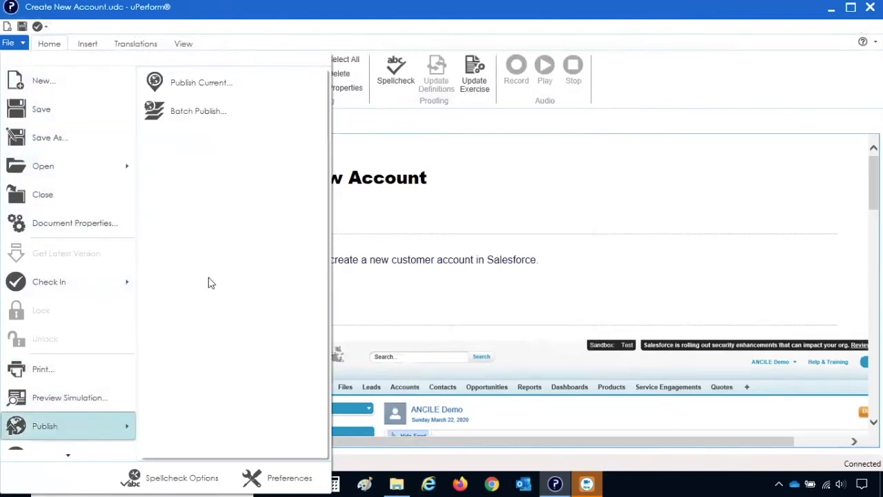
click(201, 82)
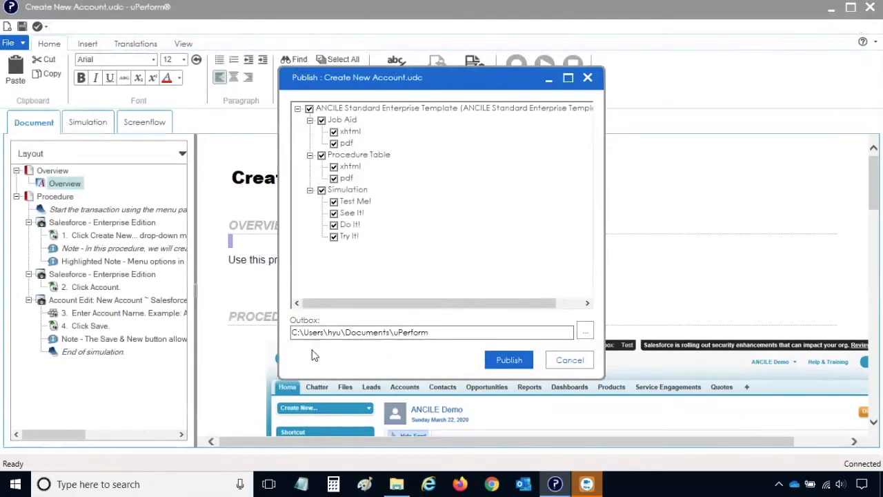
mouse_move(441, 359)
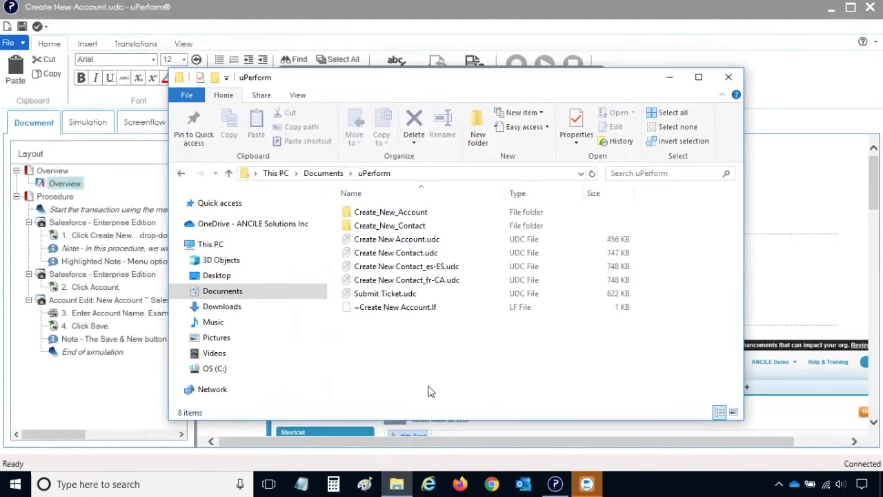
Open the Create_New_Account folder and then its Job_Aid folder with pdf and xhtml subfolders.
click(391, 213)
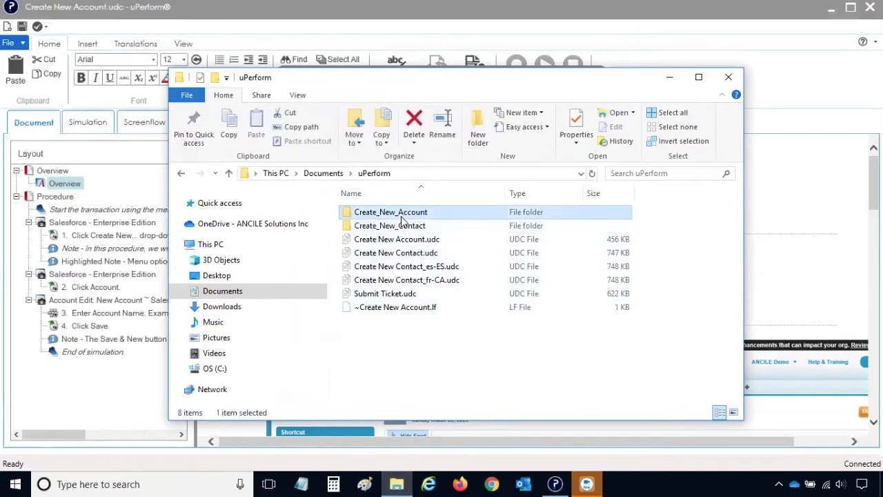
click(398, 239)
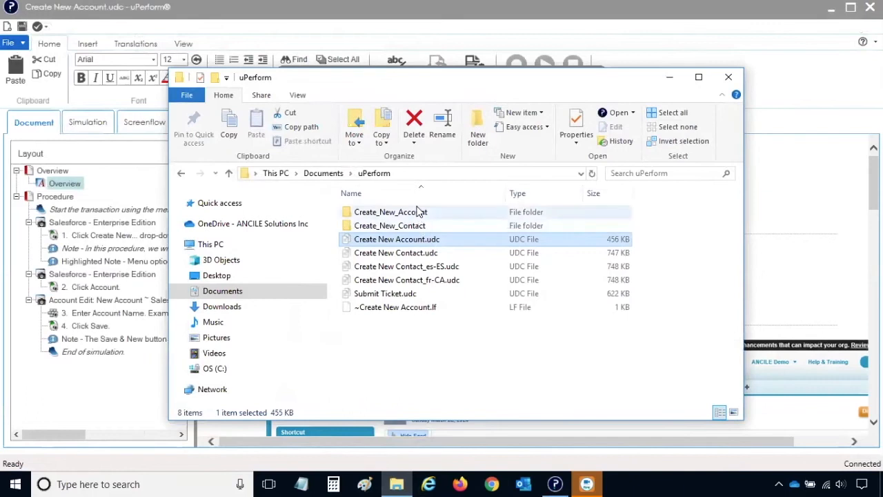
click(390, 212)
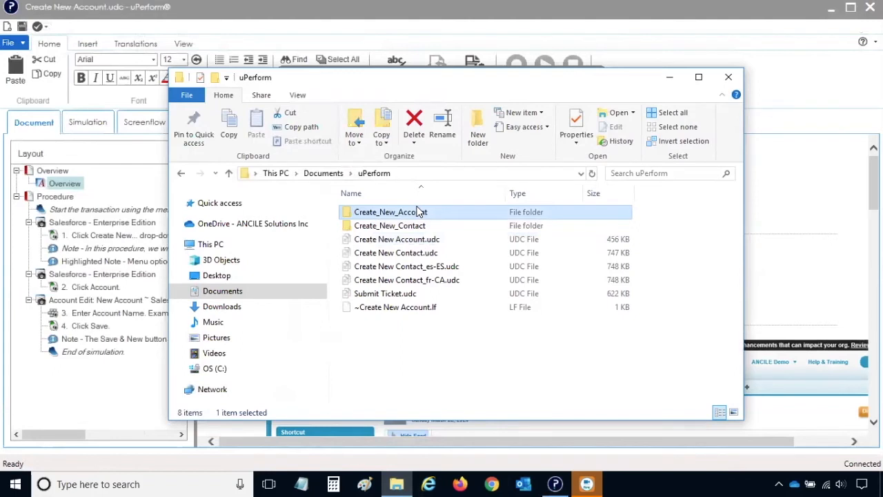
double_click(391, 212)
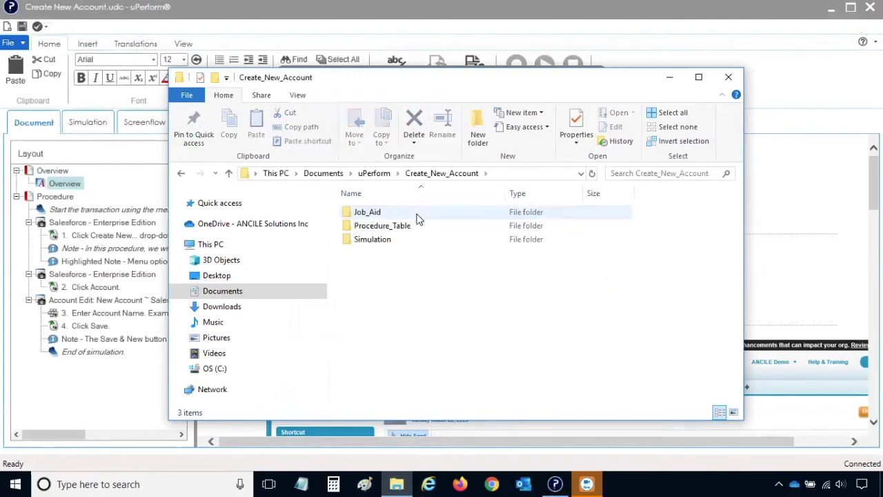
click(422, 270)
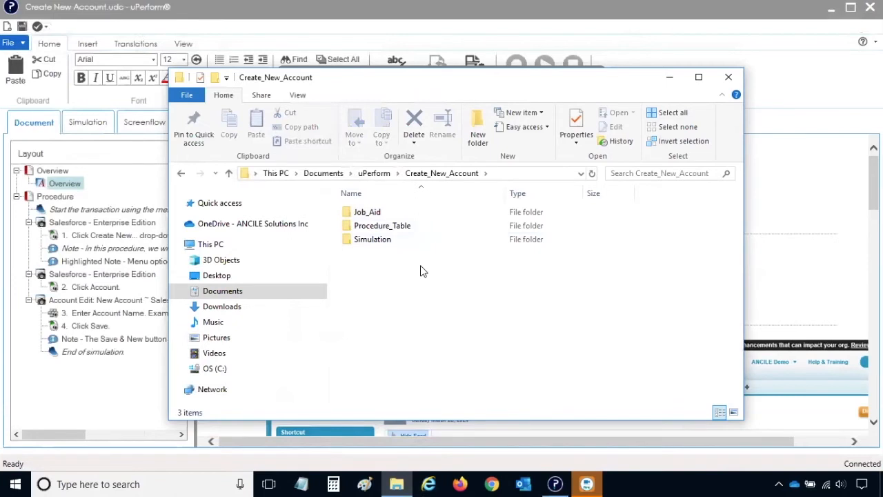
double_click(367, 212)
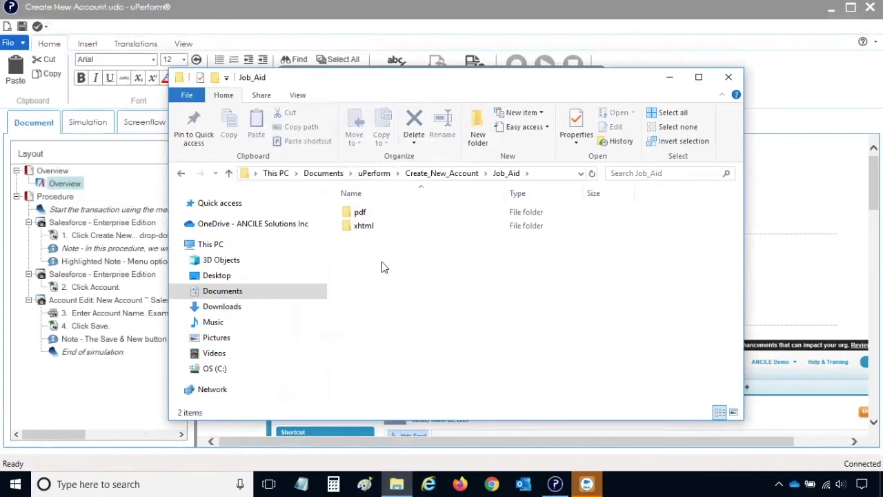
click(359, 213)
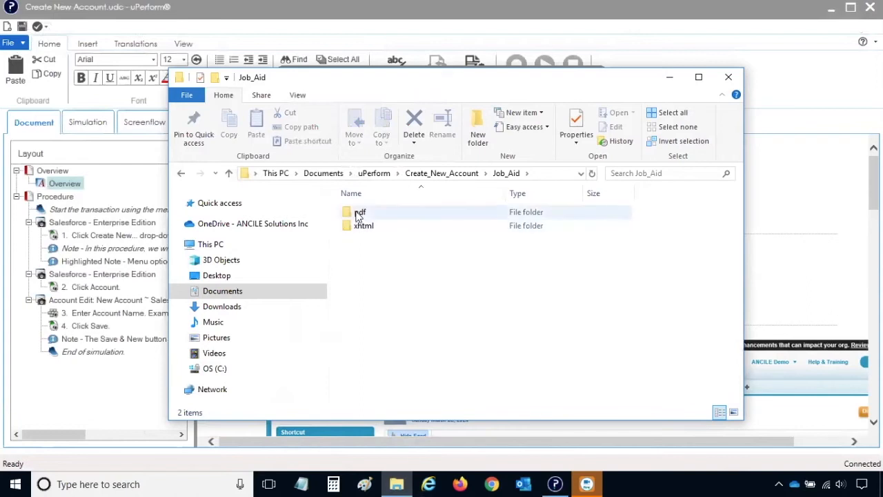
double_click(360, 213)
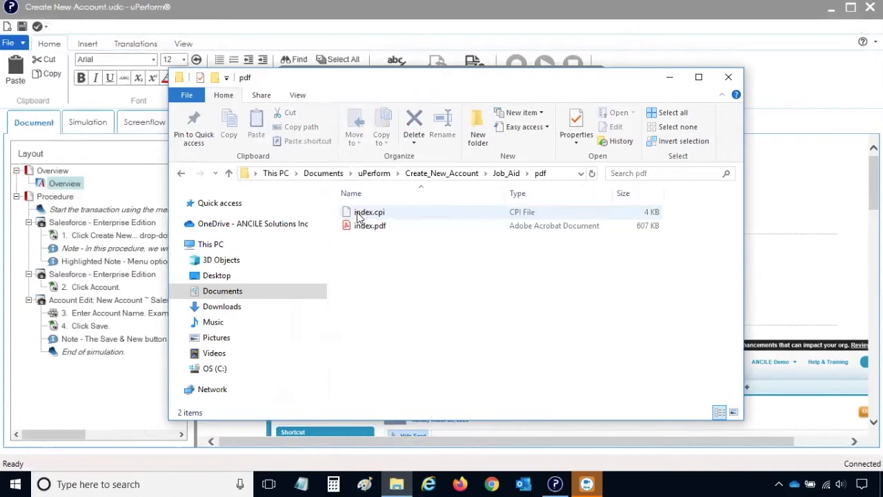
mouse_move(370, 226)
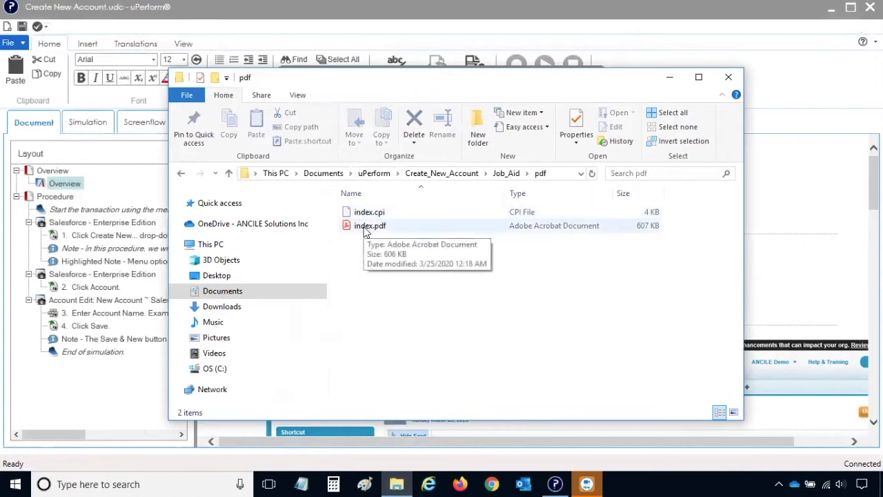
click(370, 227)
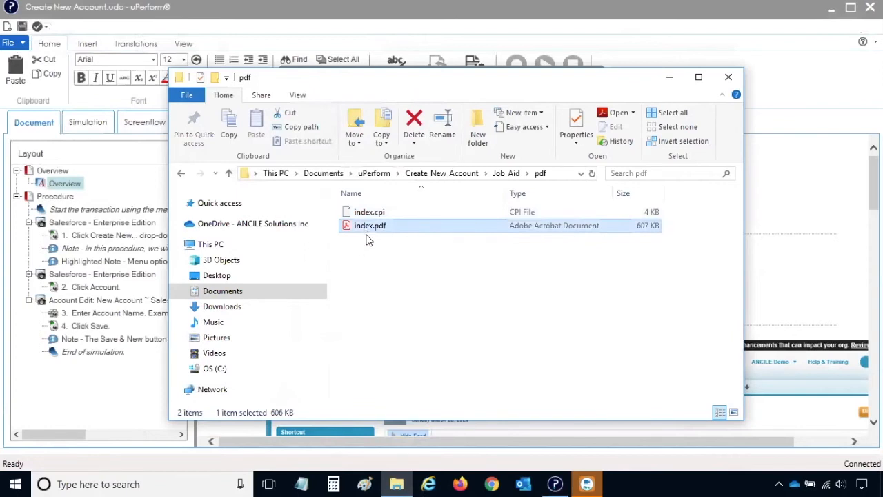
mouse_move(381, 241)
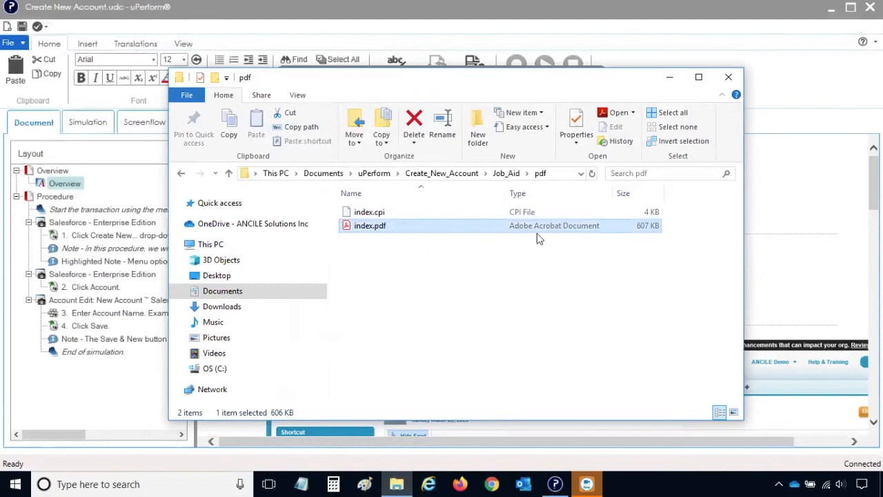
mouse_move(541, 237)
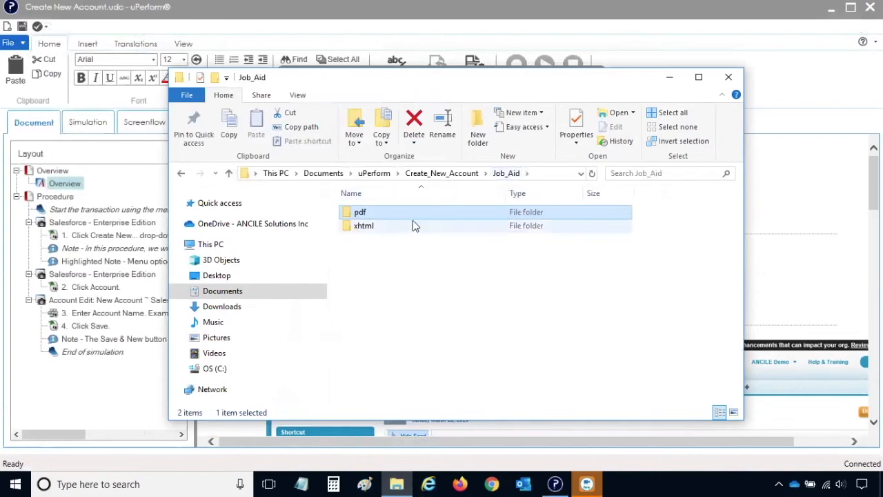
Open the Job Aid xhtml folder and pick out its index.html page.
double_click(364, 226)
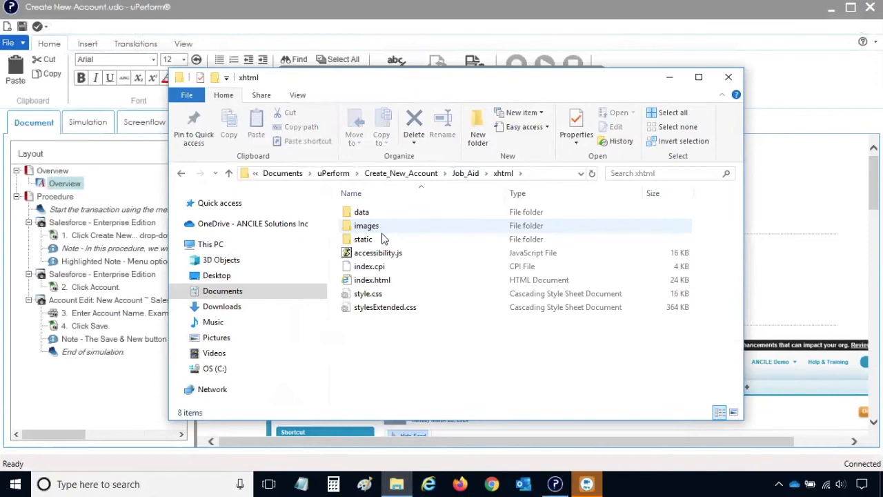
click(373, 279)
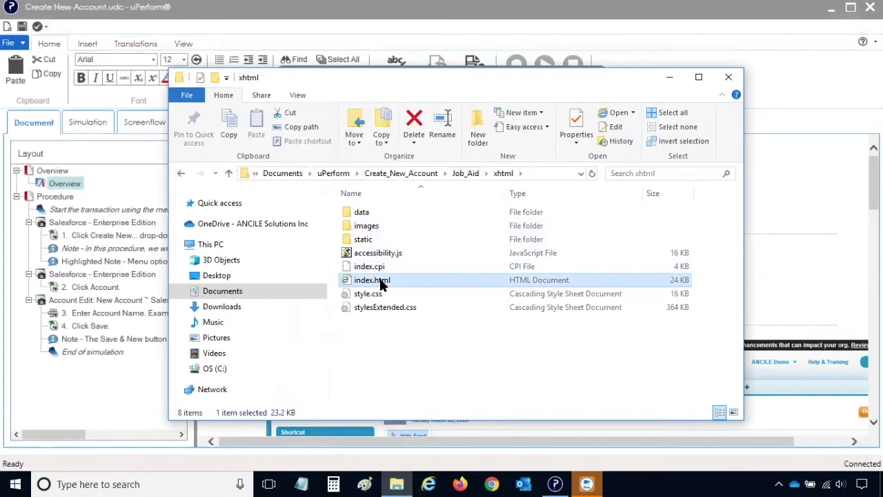
mouse_move(521, 289)
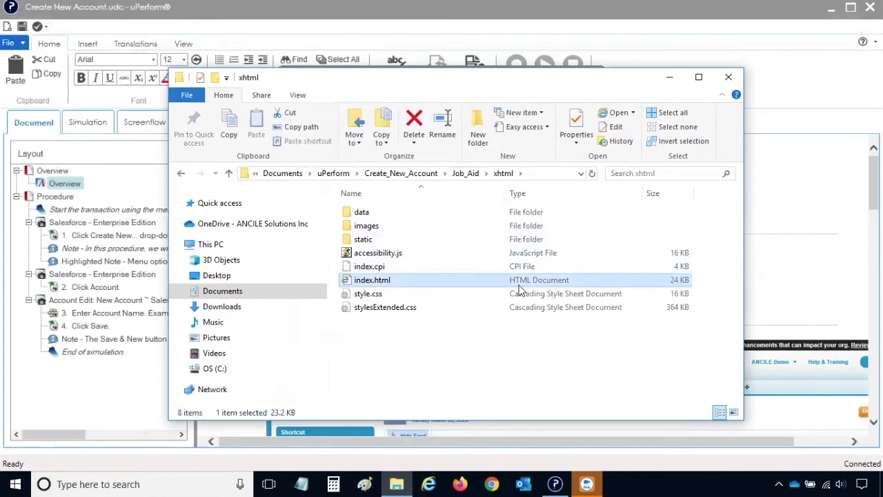
mouse_move(526, 288)
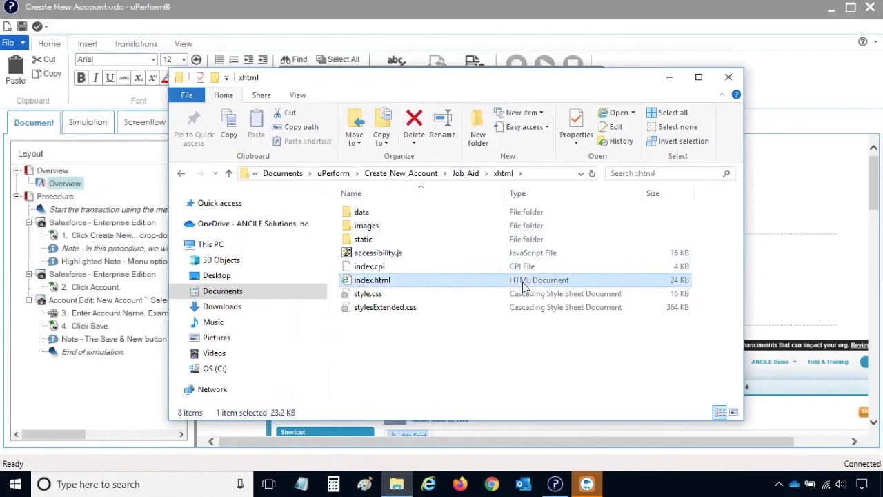
mouse_move(399, 284)
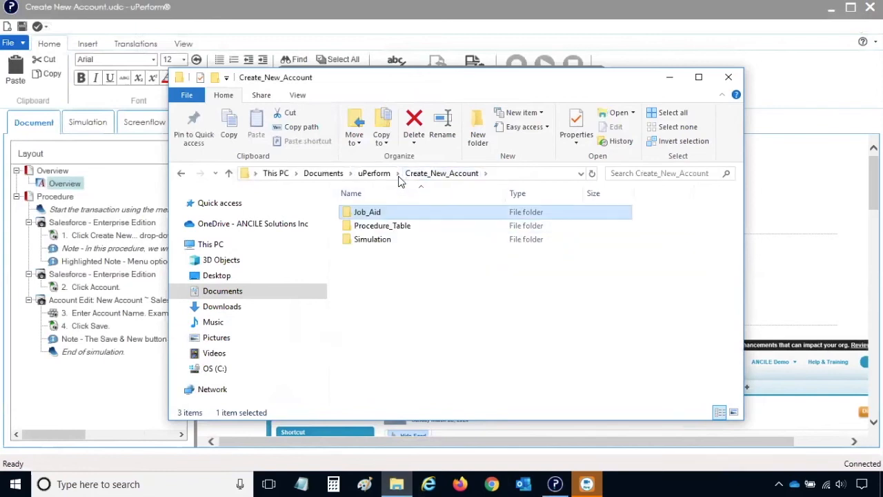
Open the Simulation html folder and inspect index.htm and Create New Account.zip.
double_click(372, 238)
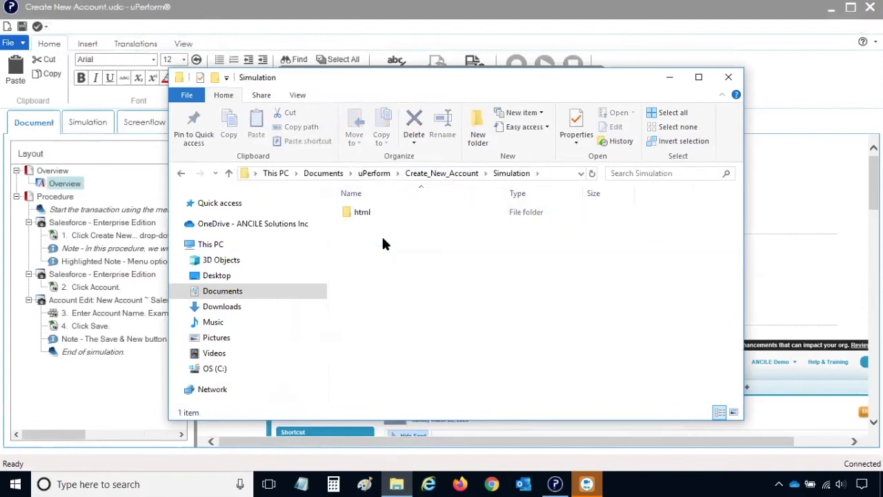
double_click(362, 213)
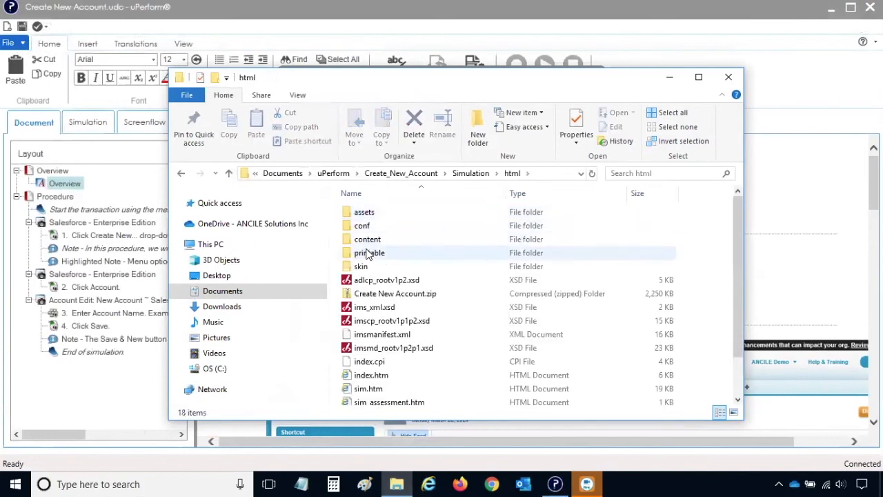
click(370, 376)
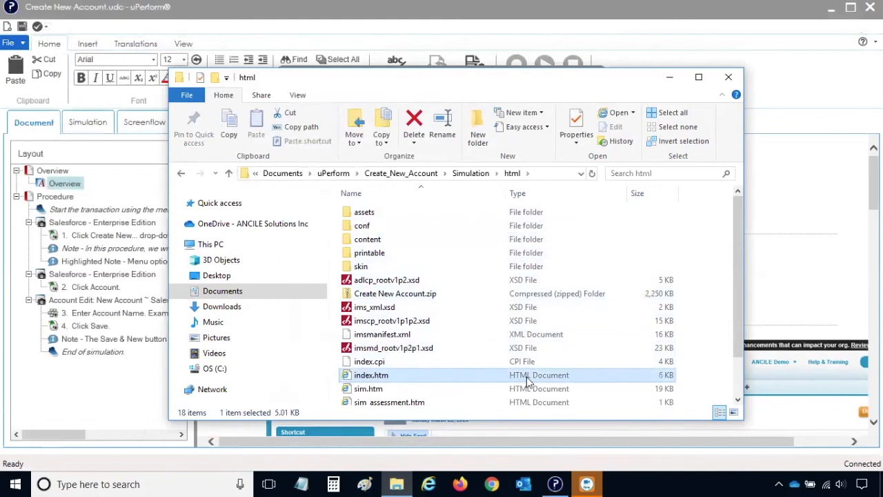
mouse_move(371, 376)
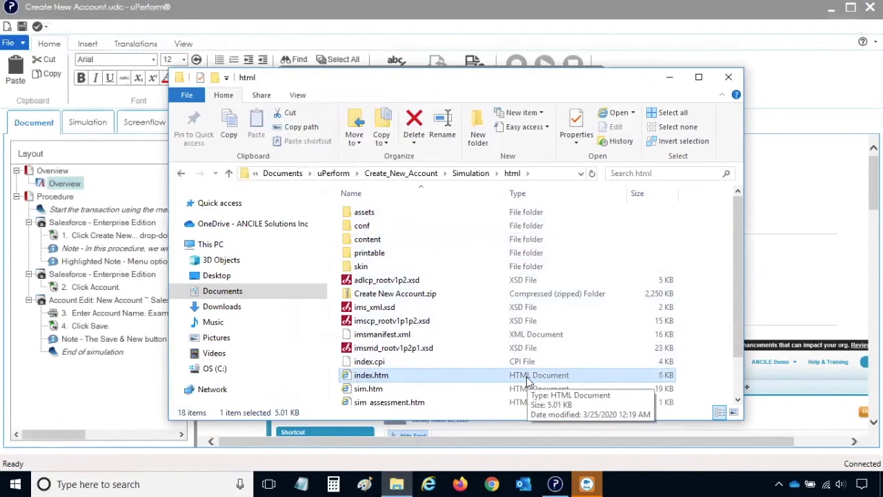
mouse_move(430, 321)
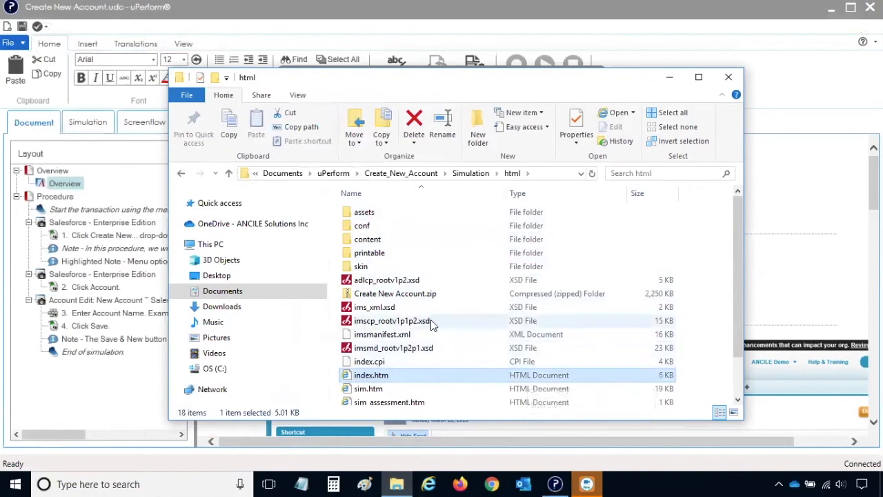
click(395, 293)
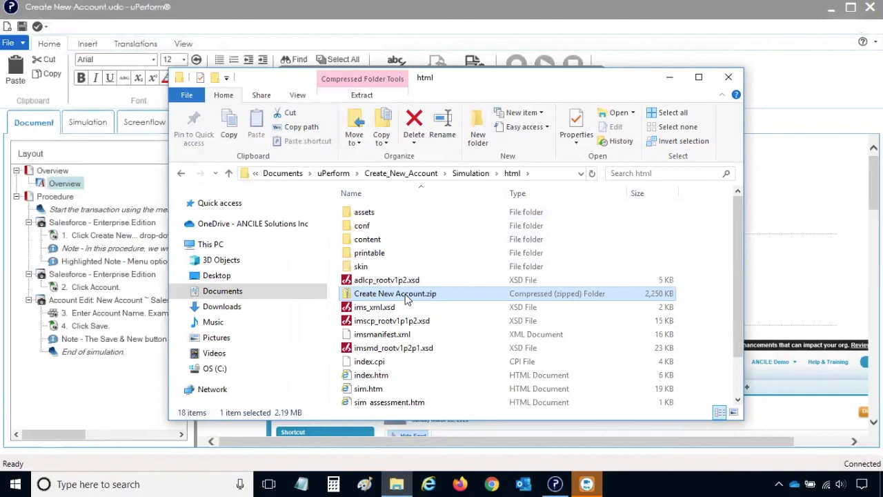
mouse_move(716, 90)
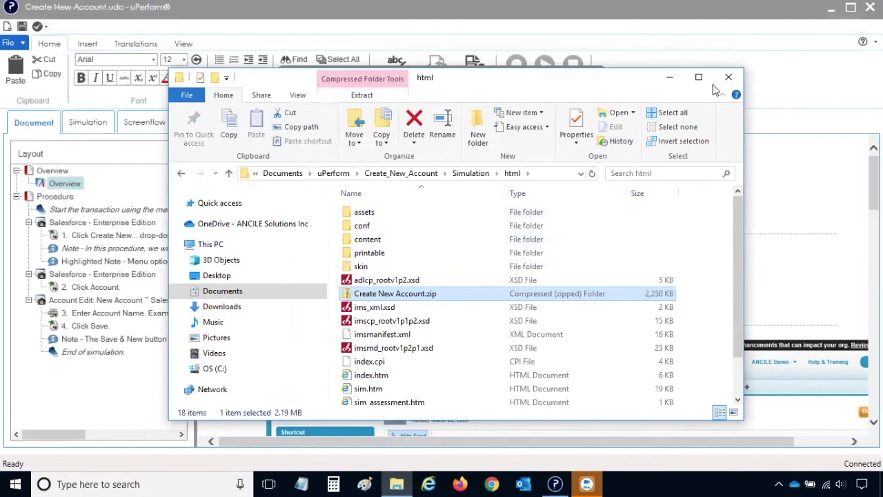